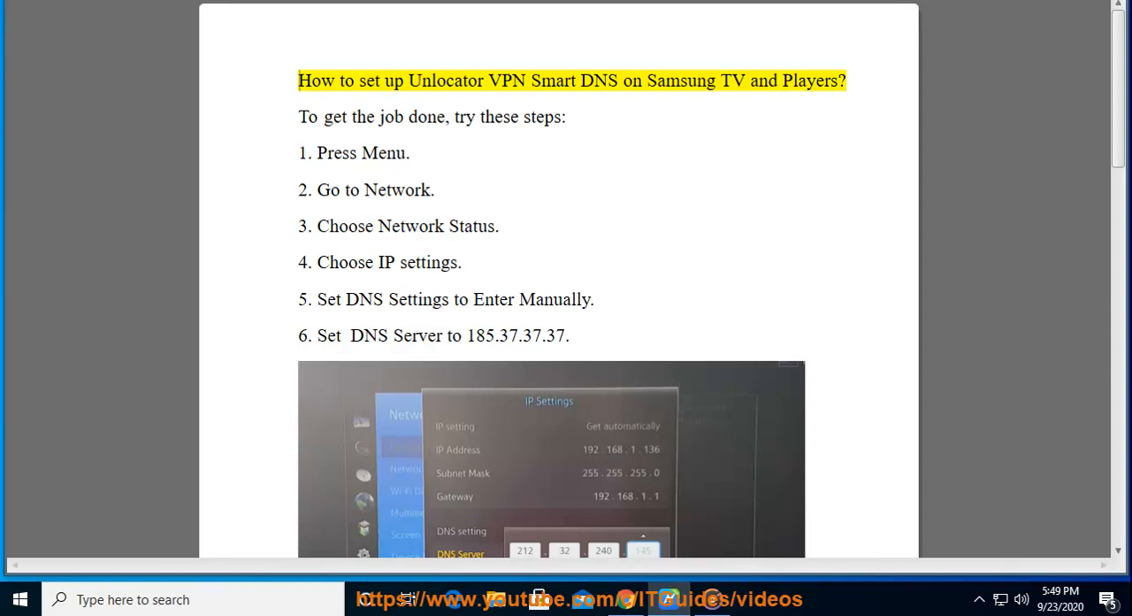
Start Read Aloud and follow the highlighting from the title through the numbered steps to step 6.
double_click(597, 81)
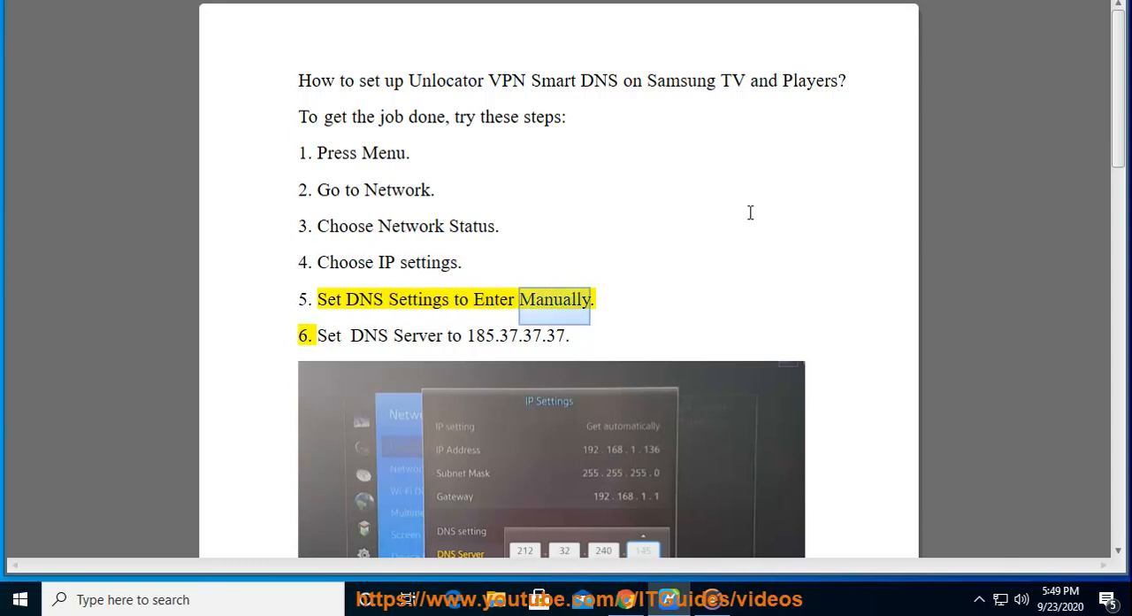
scroll(down, 3)
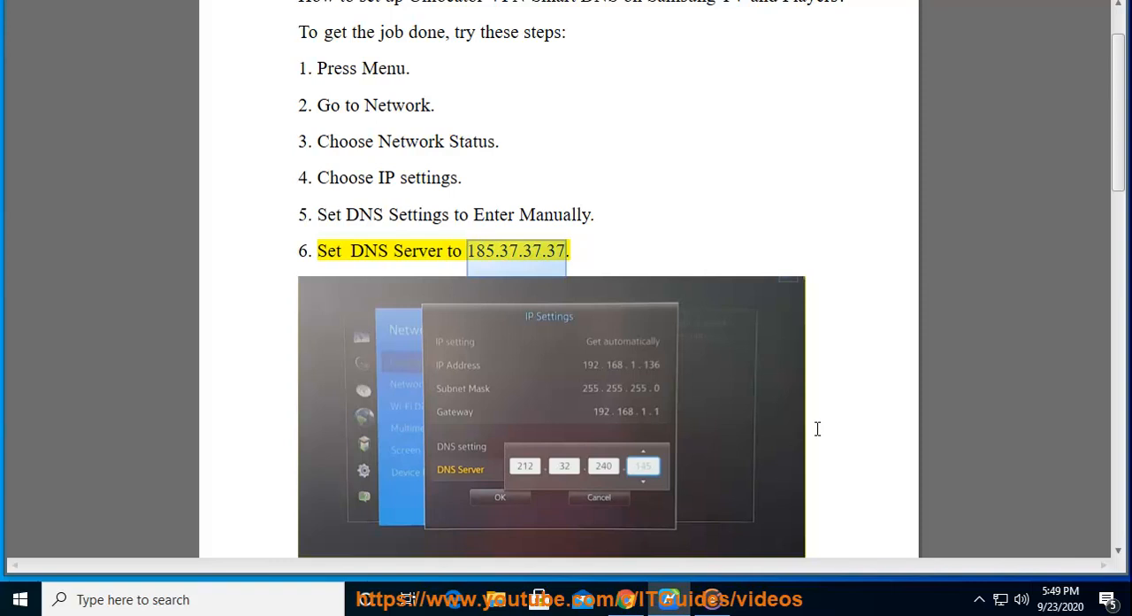
Scroll down to follow the highlighted sentences past steps 7–9 and the Important note onto page 2.
scroll(down, 3)
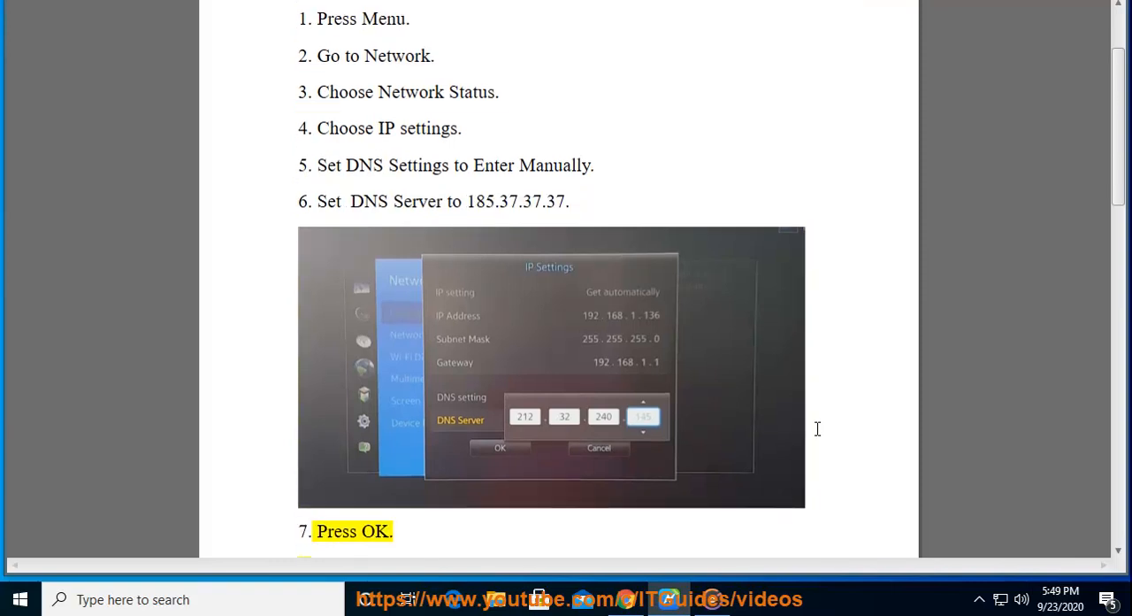
scroll(down, 3)
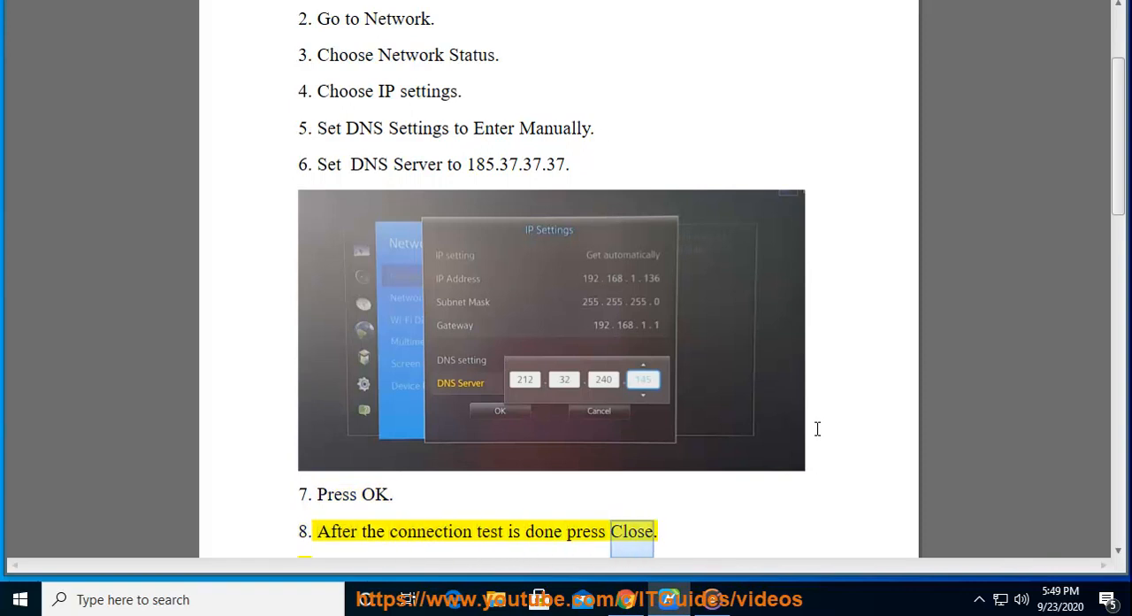
scroll(down, 3)
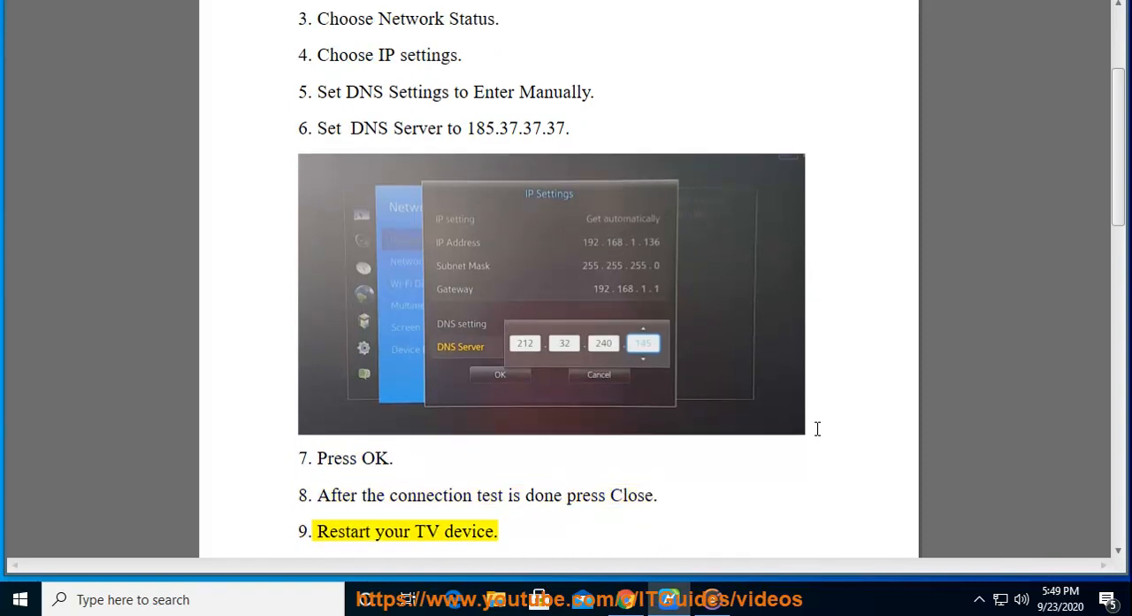
scroll(down, 3)
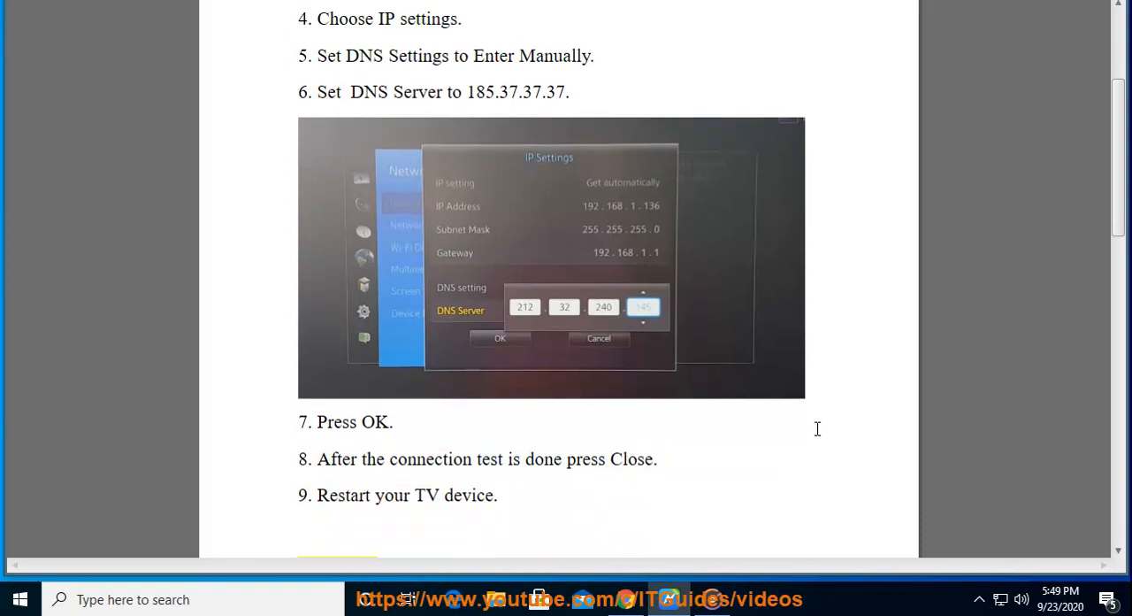
scroll(down, 3)
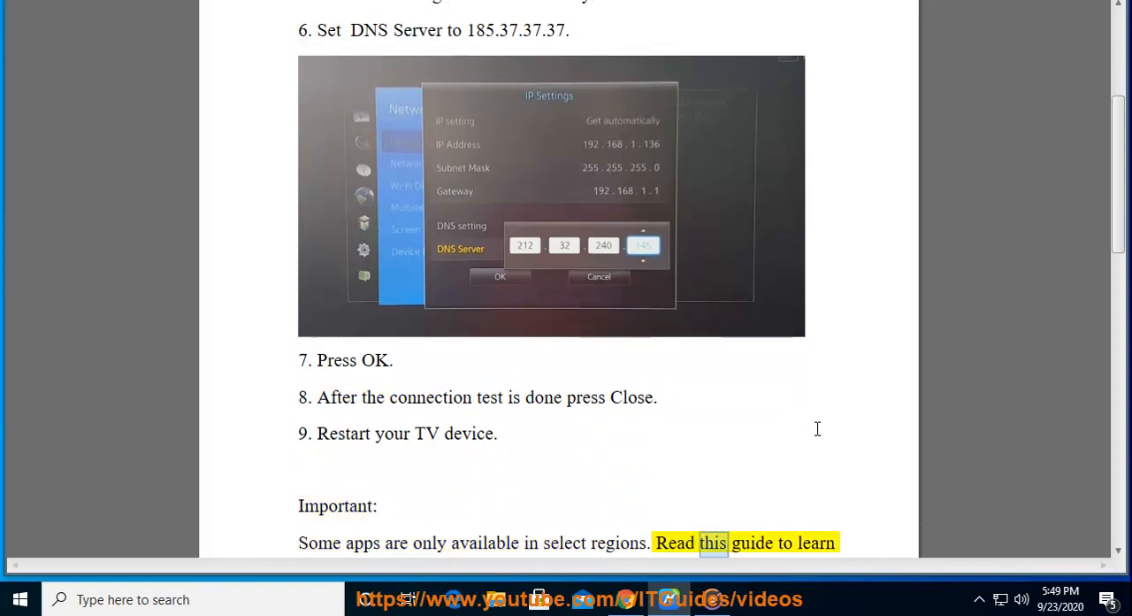
scroll(down, 3)
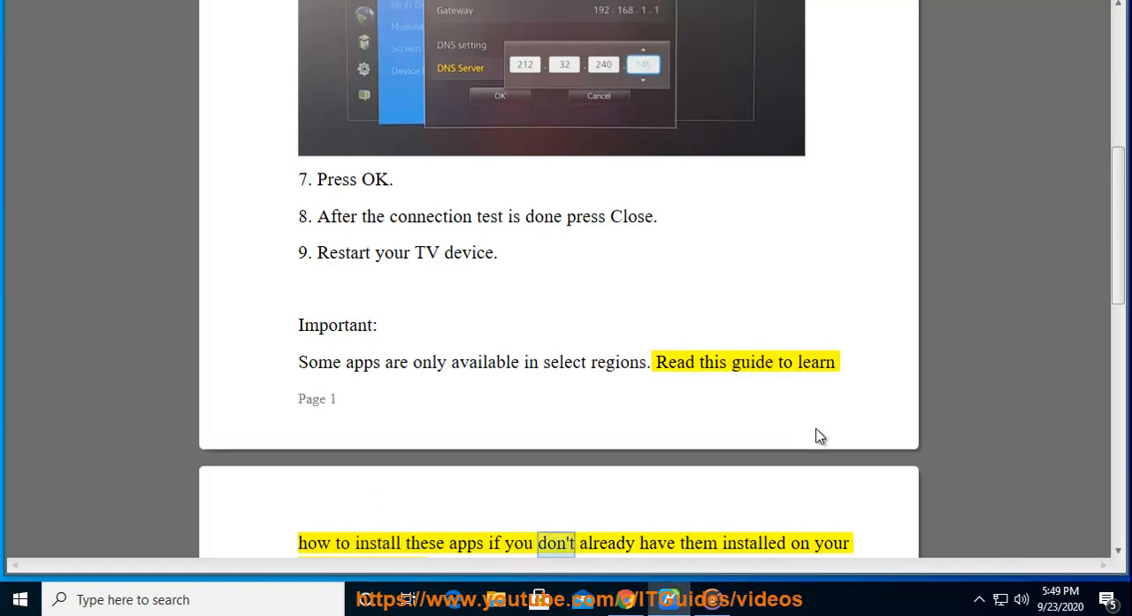
scroll(down, 3)
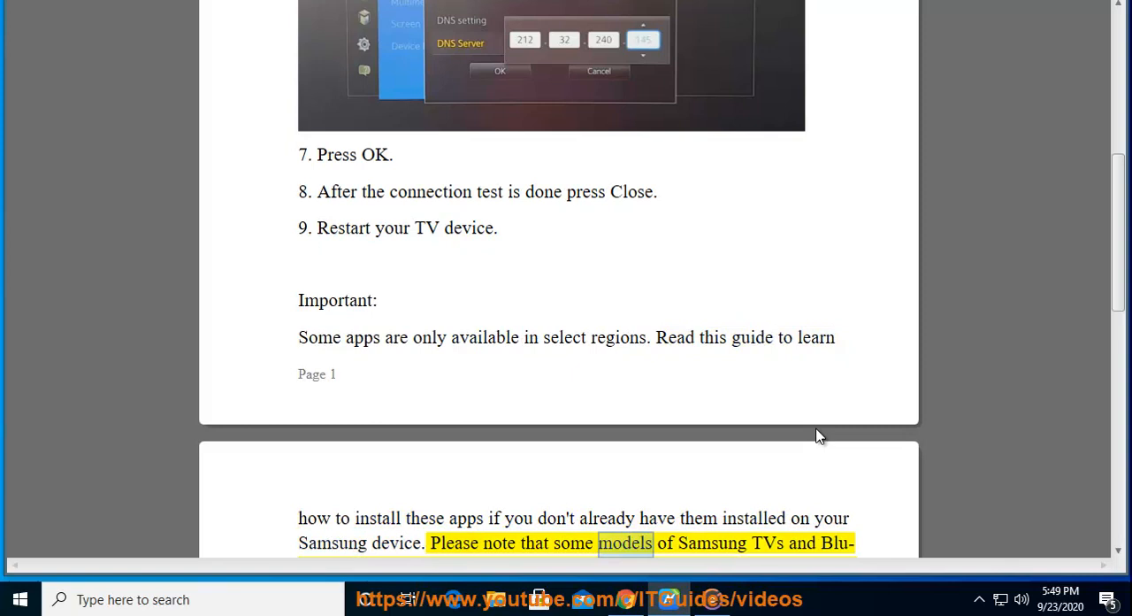
scroll(down, 3)
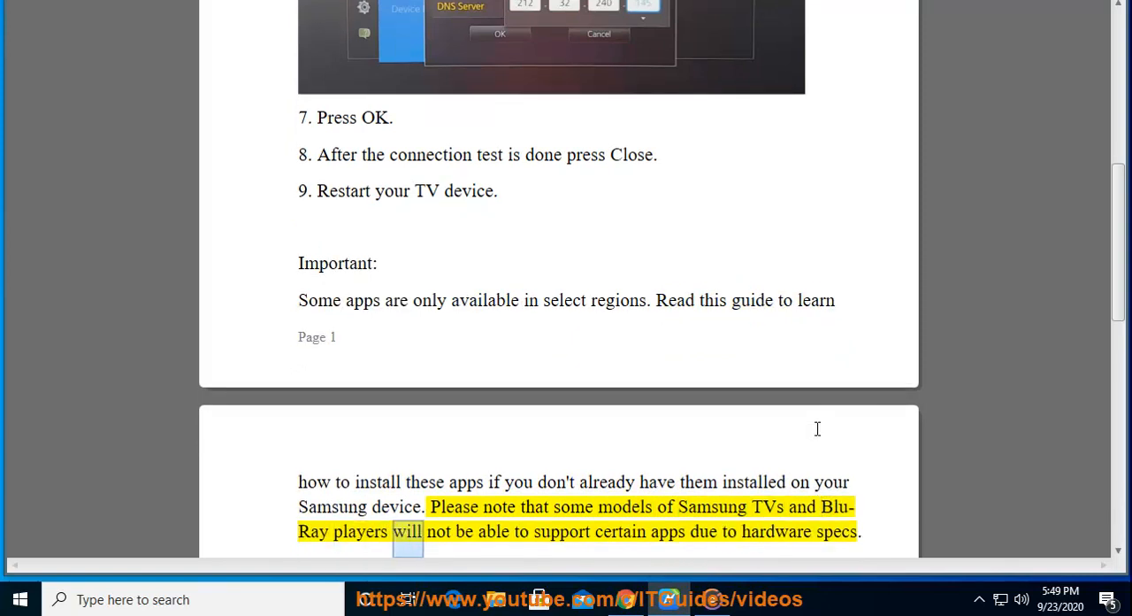